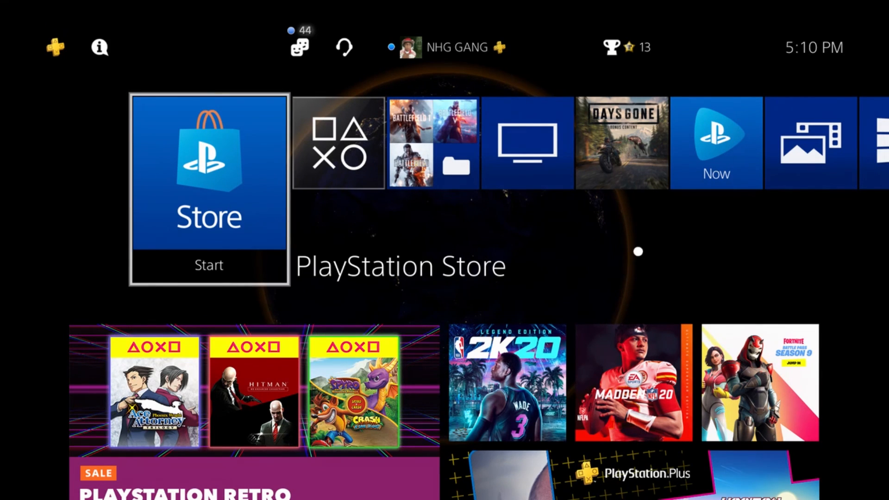
scroll(right, 3)
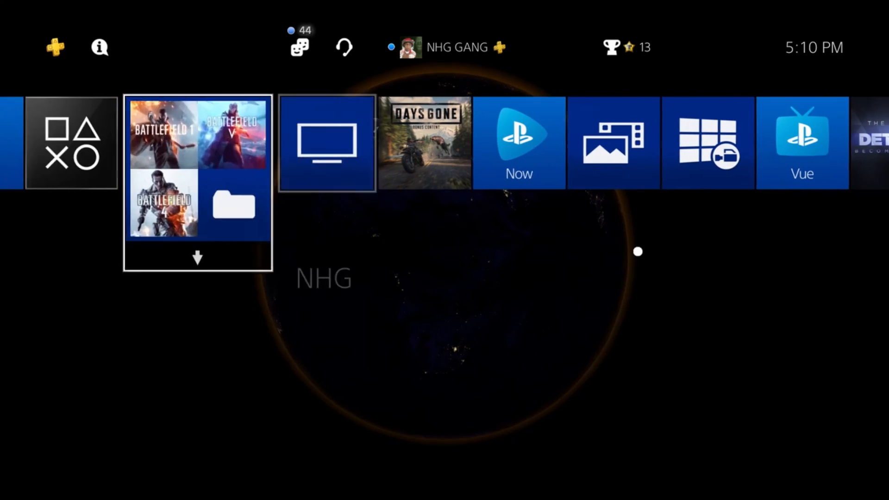
scroll(left, 3)
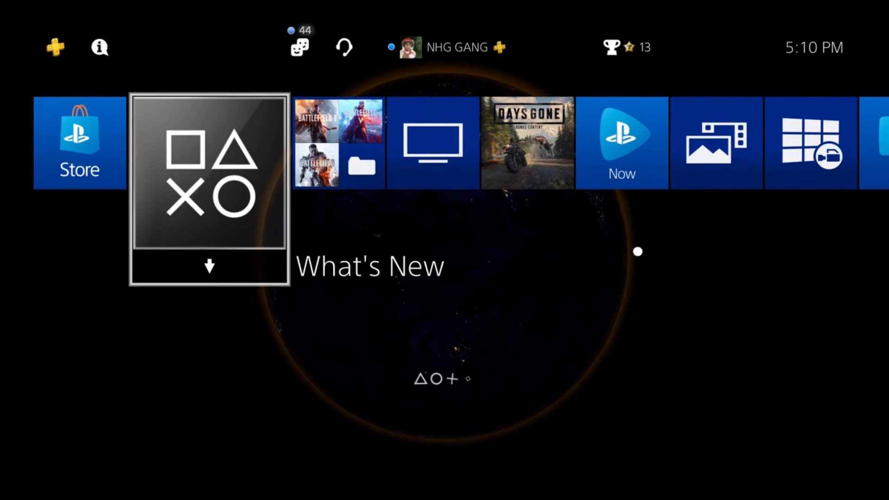